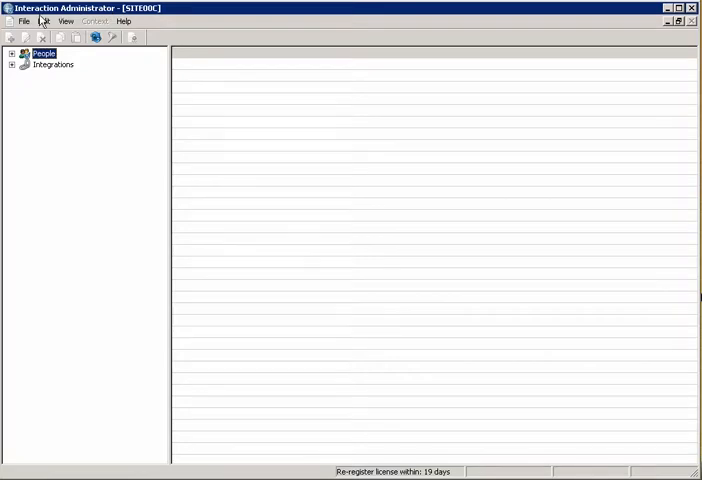
Step: Expand the People container in the left tree to show Users and Response Management
click(11, 53)
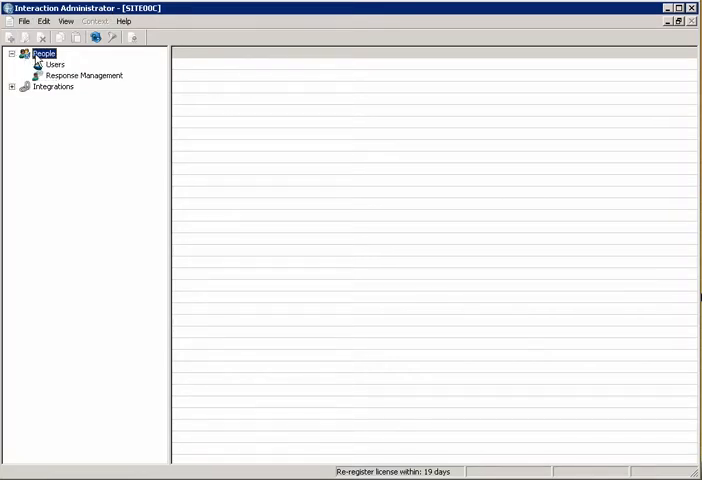
Step: Select Users under People to list the 126 user accounts
click(55, 64)
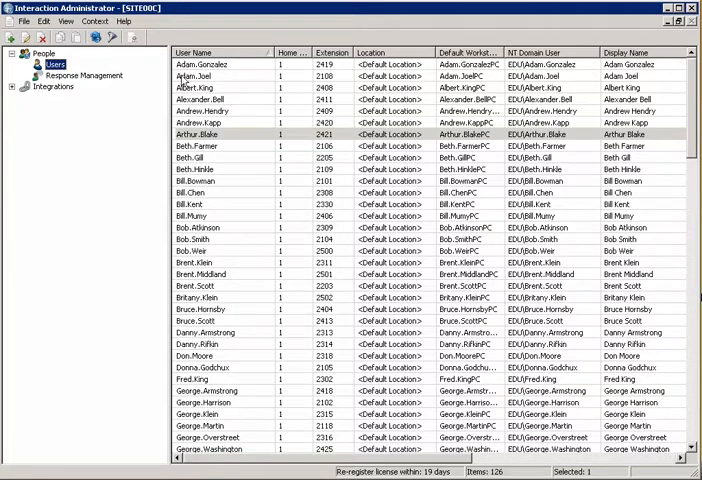
right_click(205, 123)
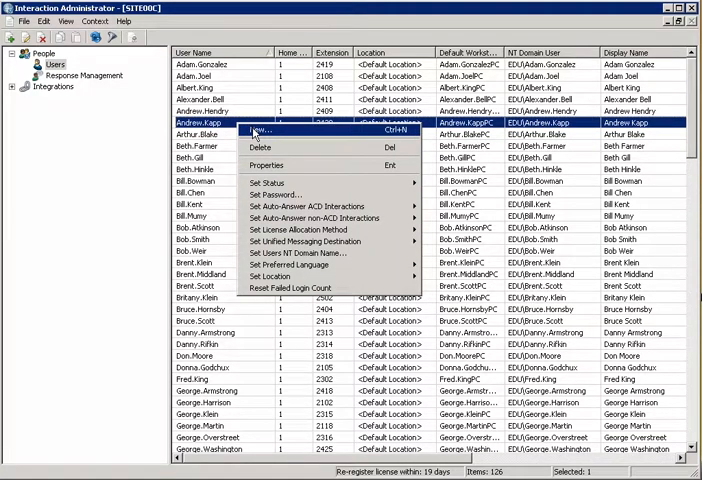
click(259, 131)
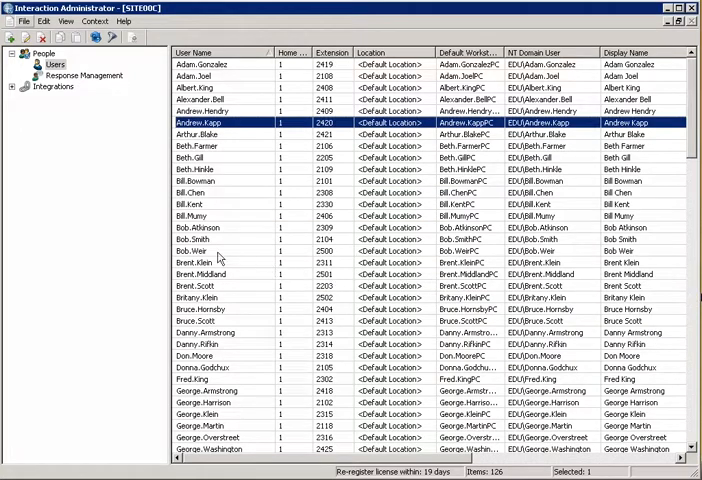
Step: Choose File > New... to open the blank Entry Name prompt for a new user
click(22, 21)
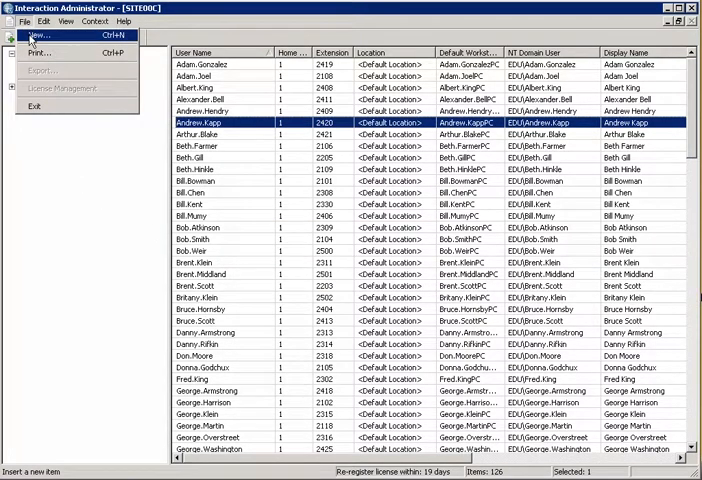
click(35, 36)
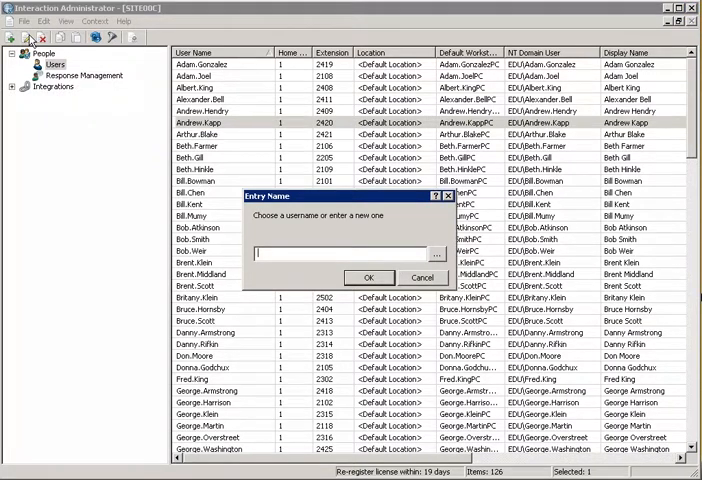